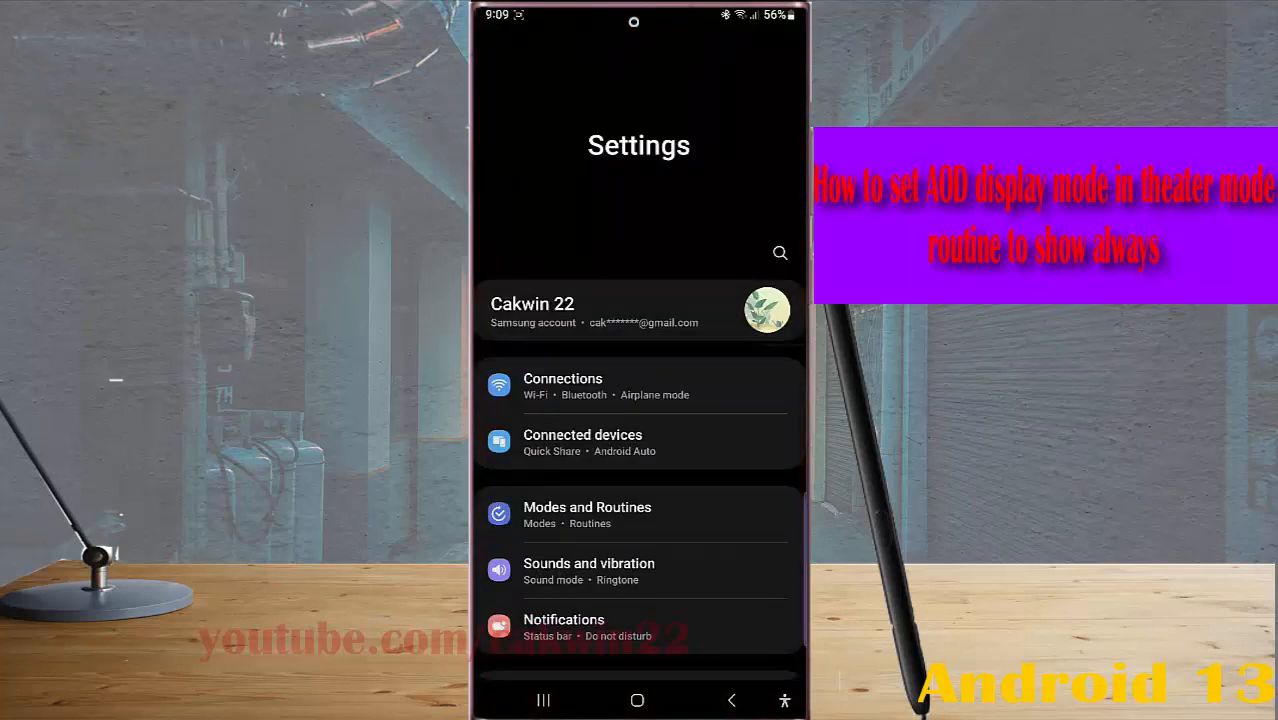
# - Go to Modes and Routines from the Settings main screen
pyautogui.click(587, 507)
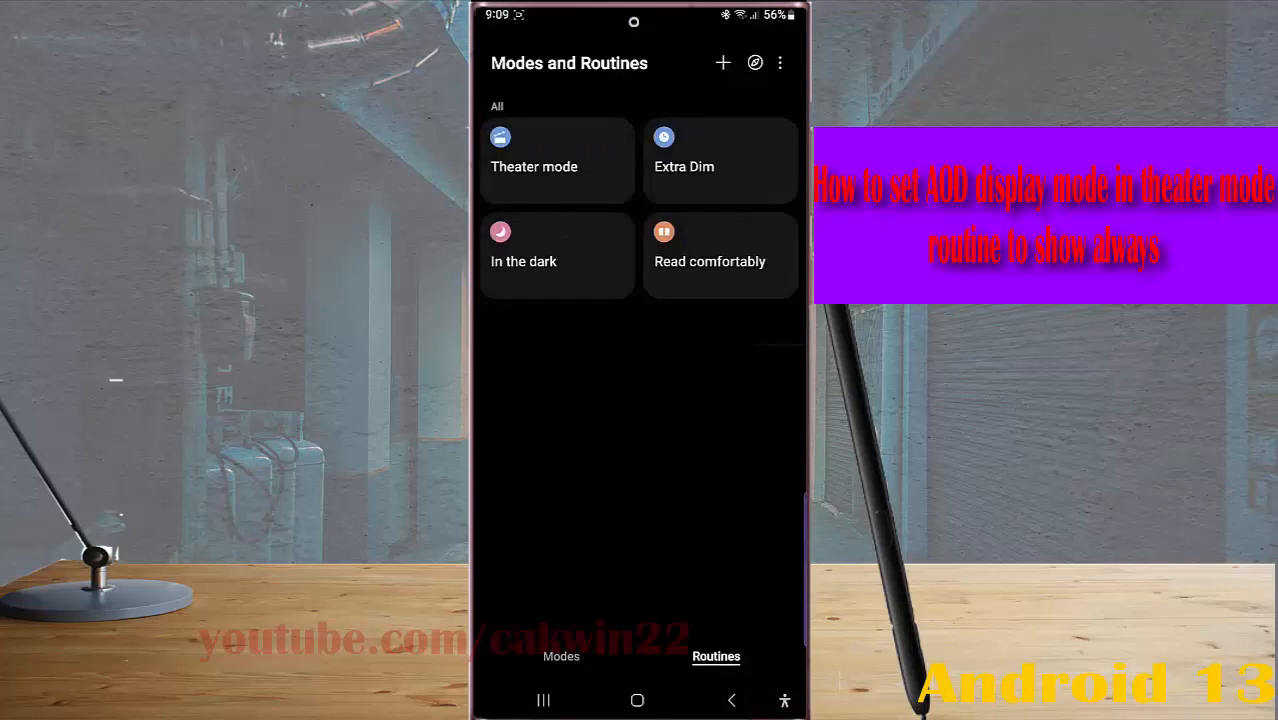
# - Open the Theater mode routine and scroll to its Always On Display action
pyautogui.click(534, 160)
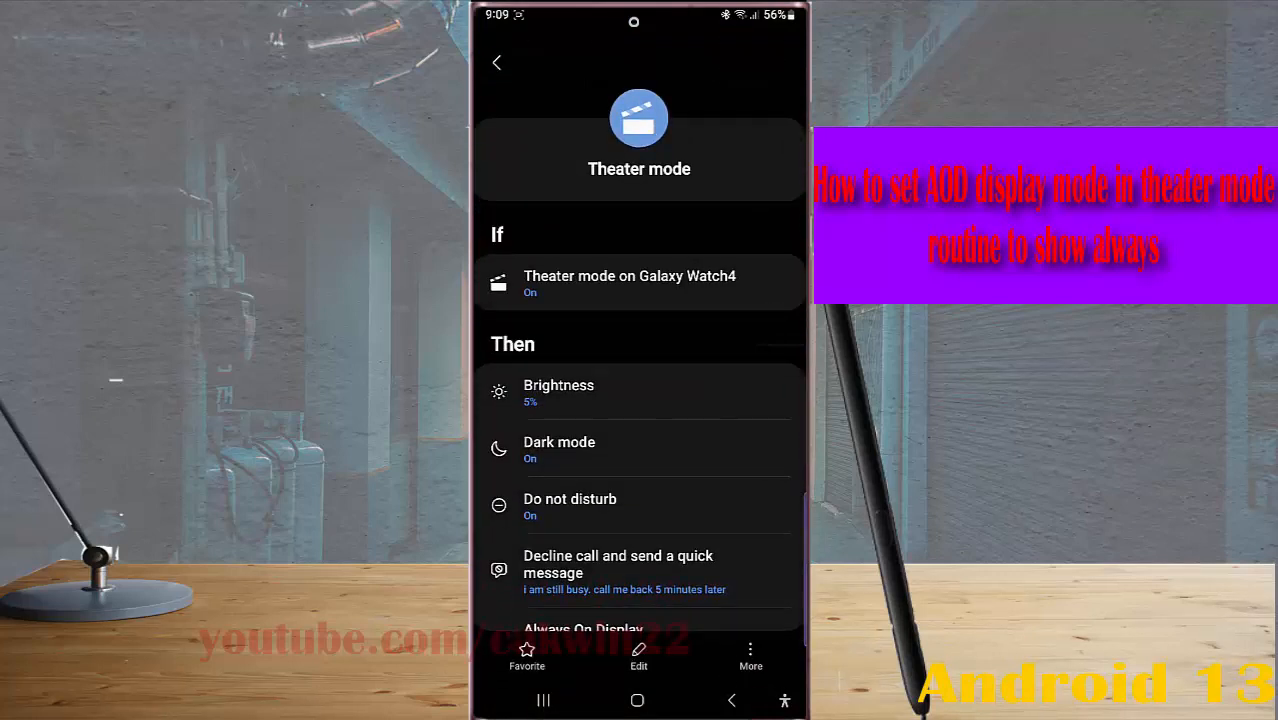
pyautogui.scroll(-3)
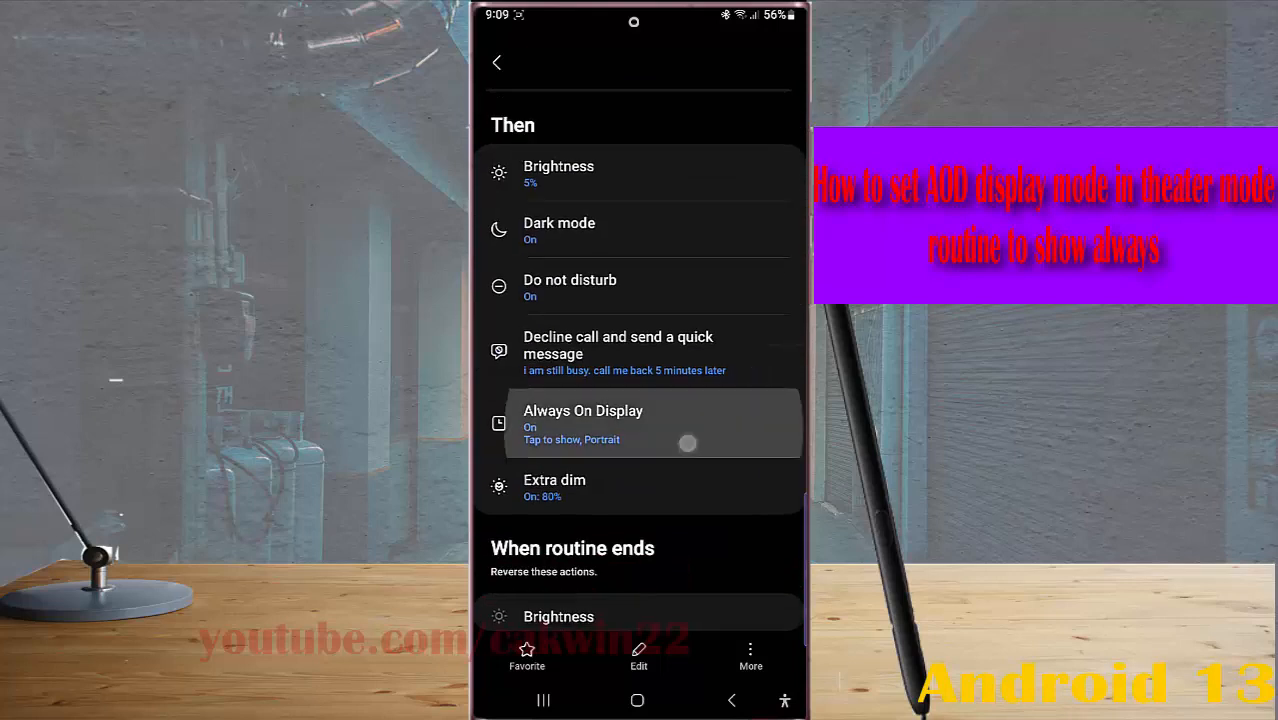
# - Set the Always On Display action to Show always, Portrait, and save with Done
pyautogui.click(583, 420)
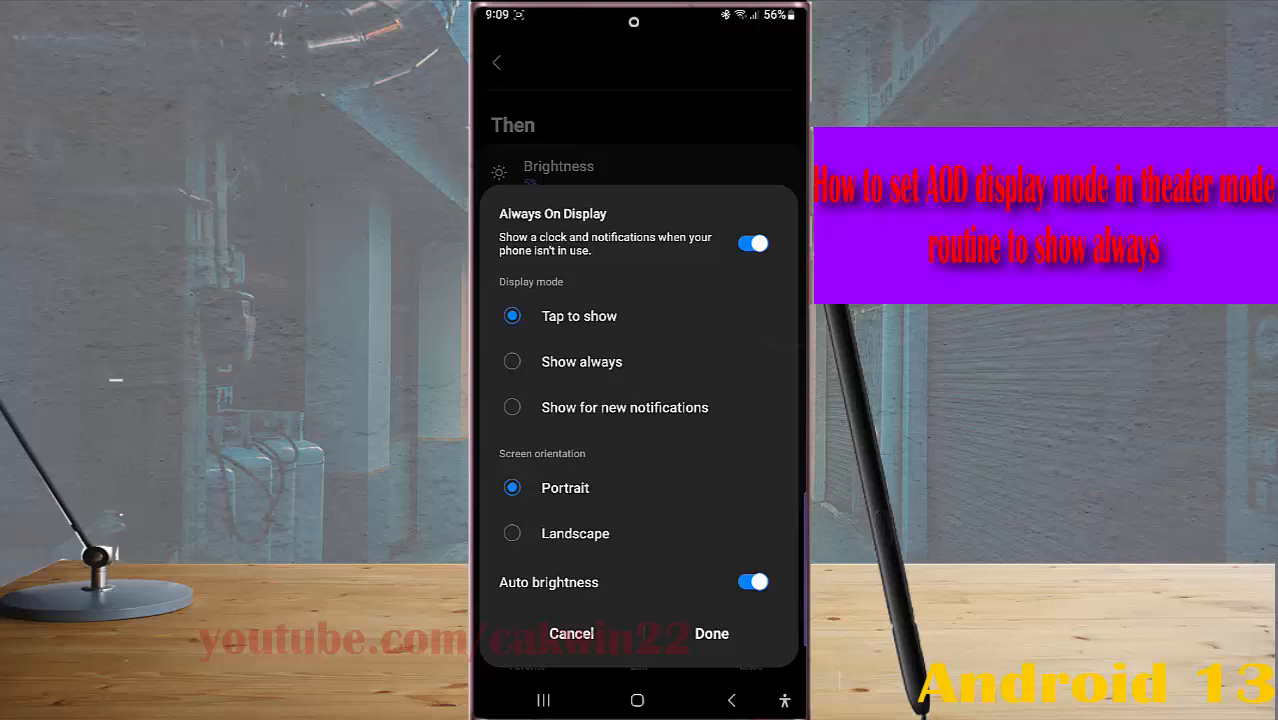
pyautogui.click(512, 361)
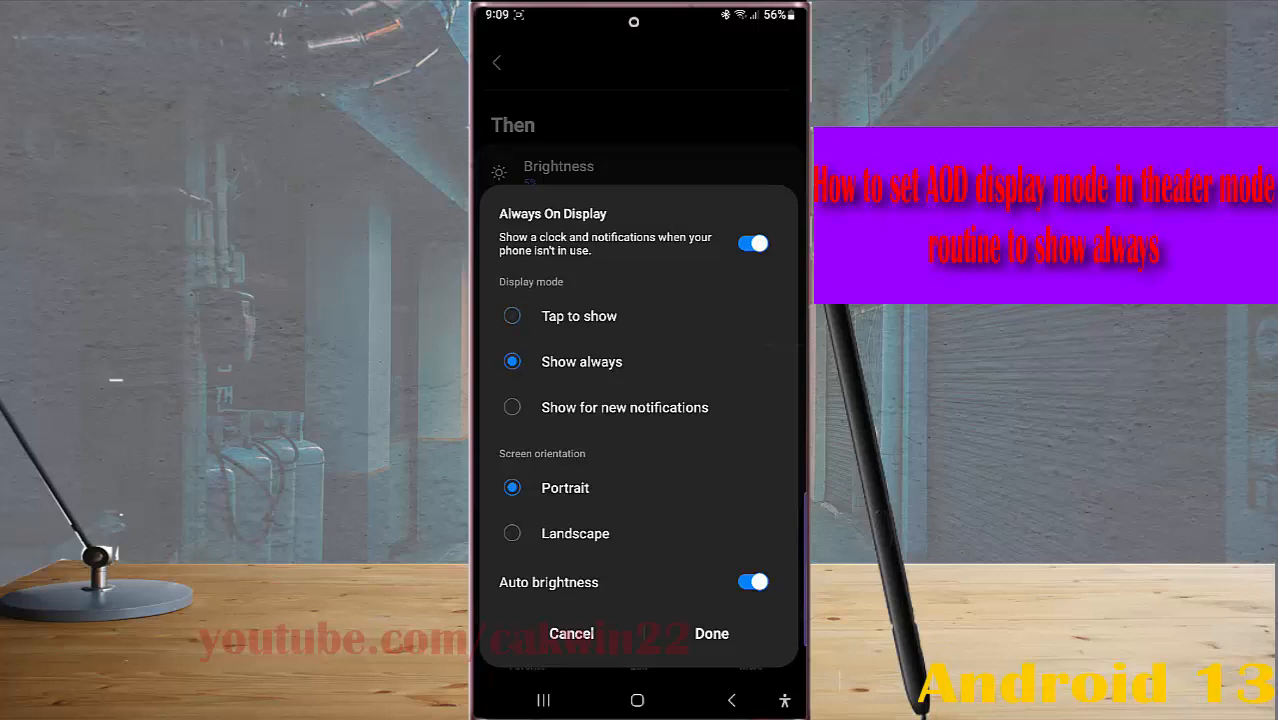
pyautogui.click(711, 633)
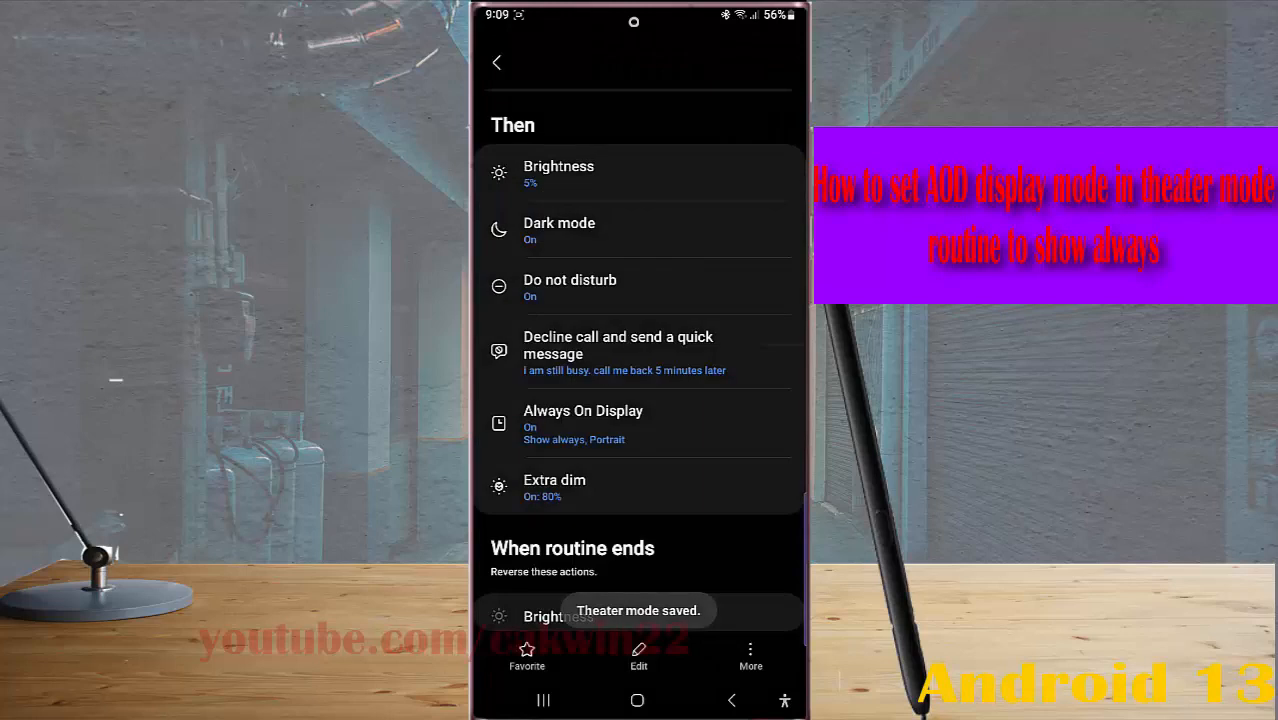